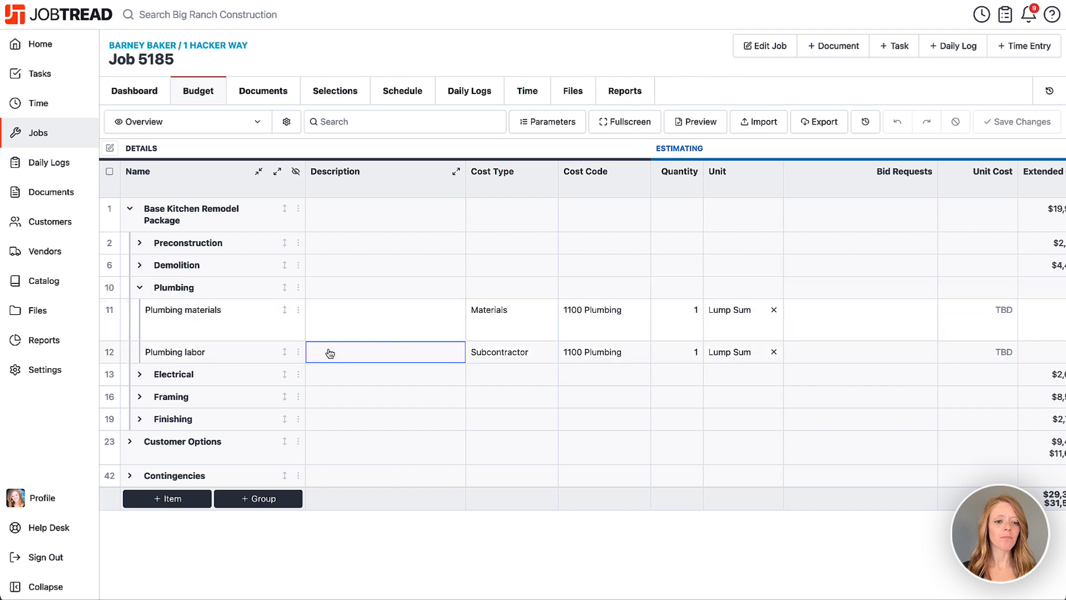
Create draft Bid Request 5185-8 for AJ Perry Plumbing & Heating with the Plumbing group included
click(174, 375)
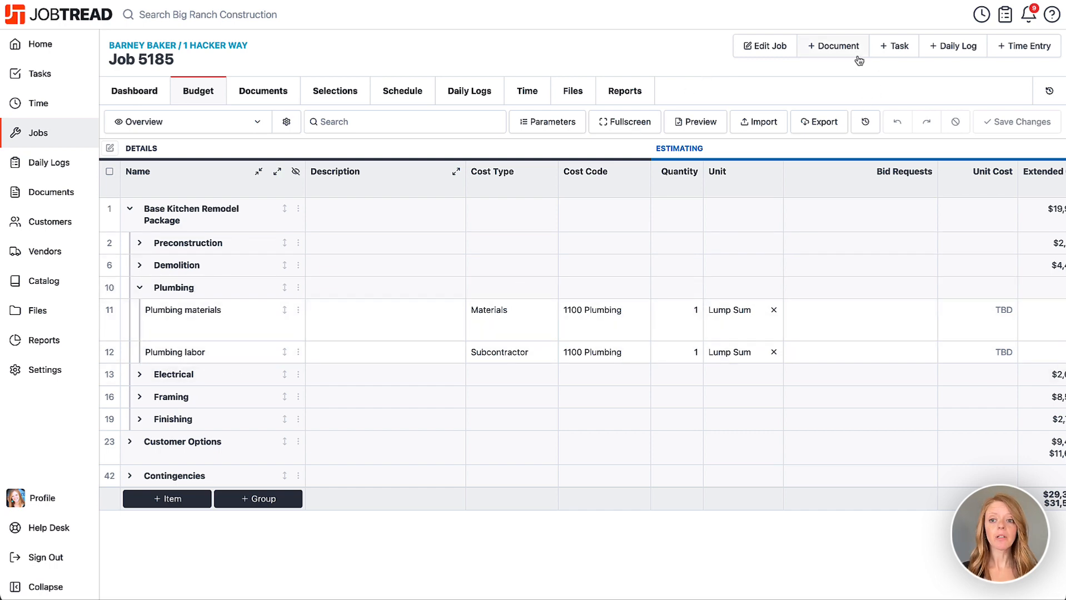
click(832, 46)
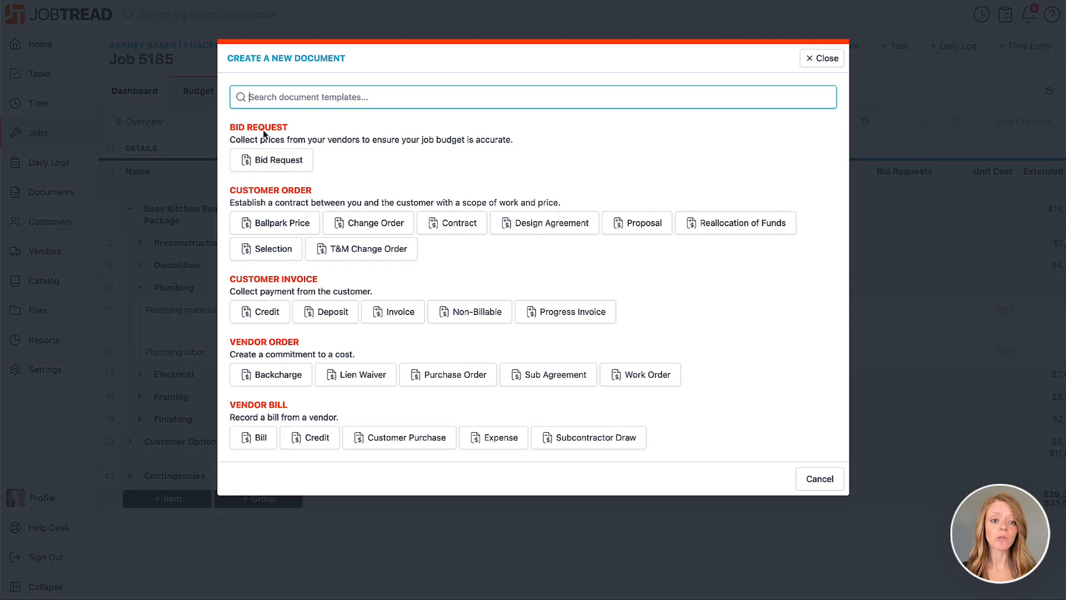
click(271, 160)
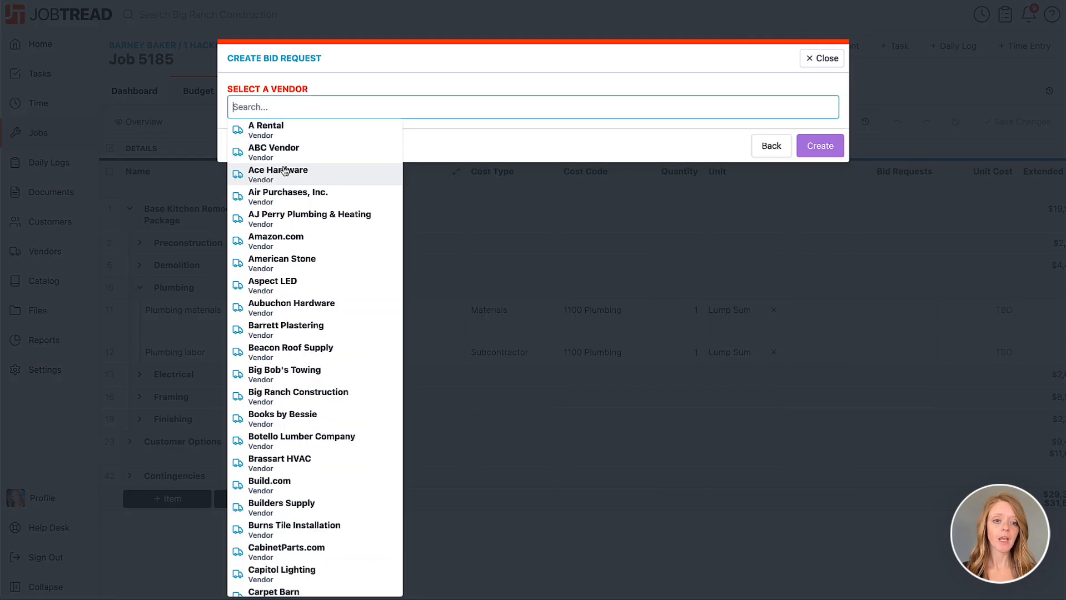
mouse_move(312, 219)
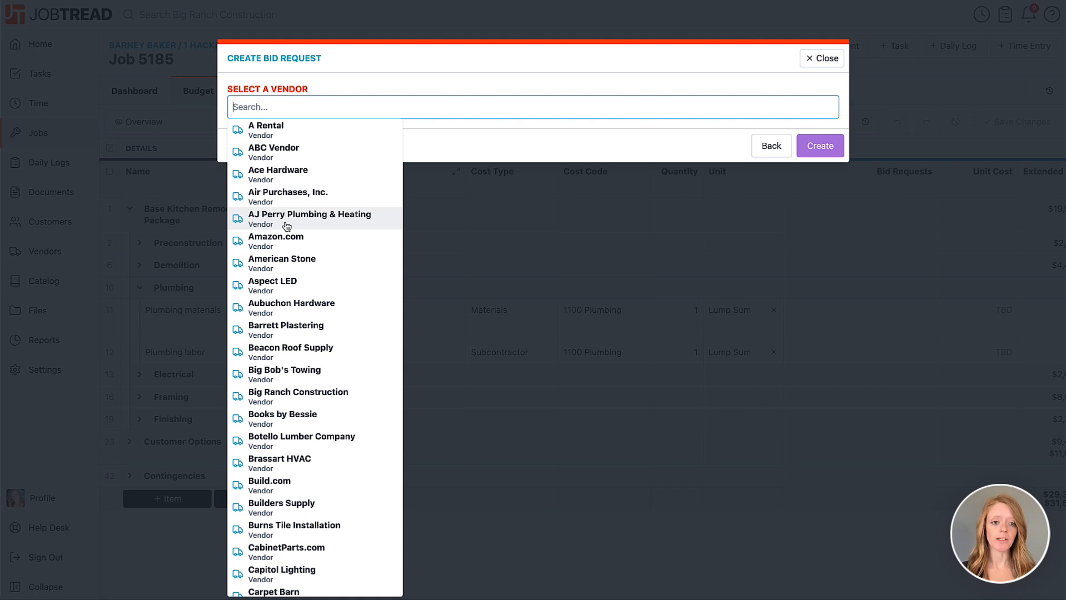
mouse_move(328, 226)
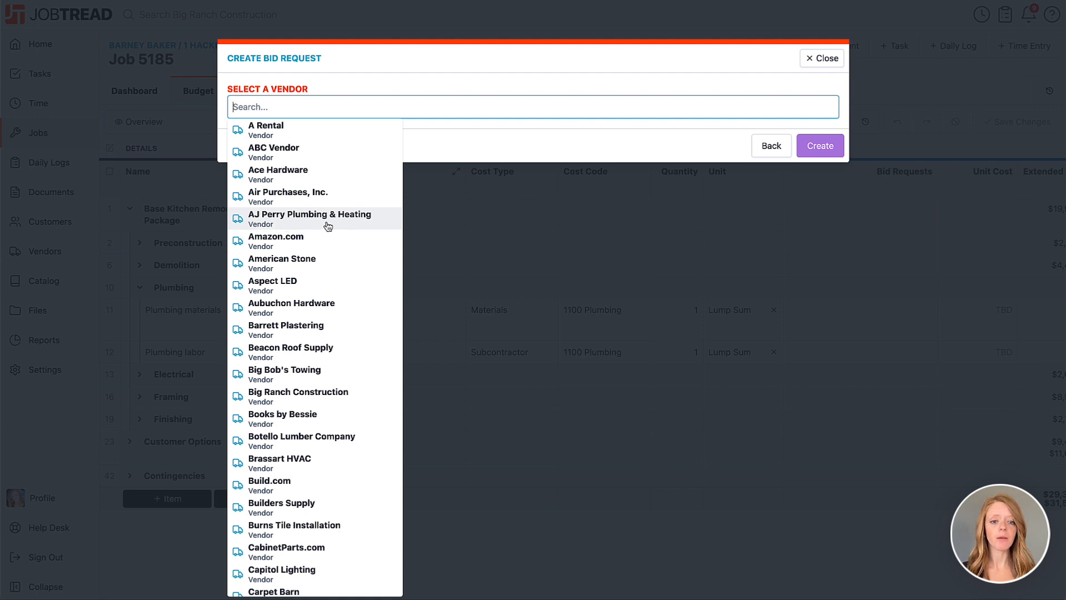
click(308, 219)
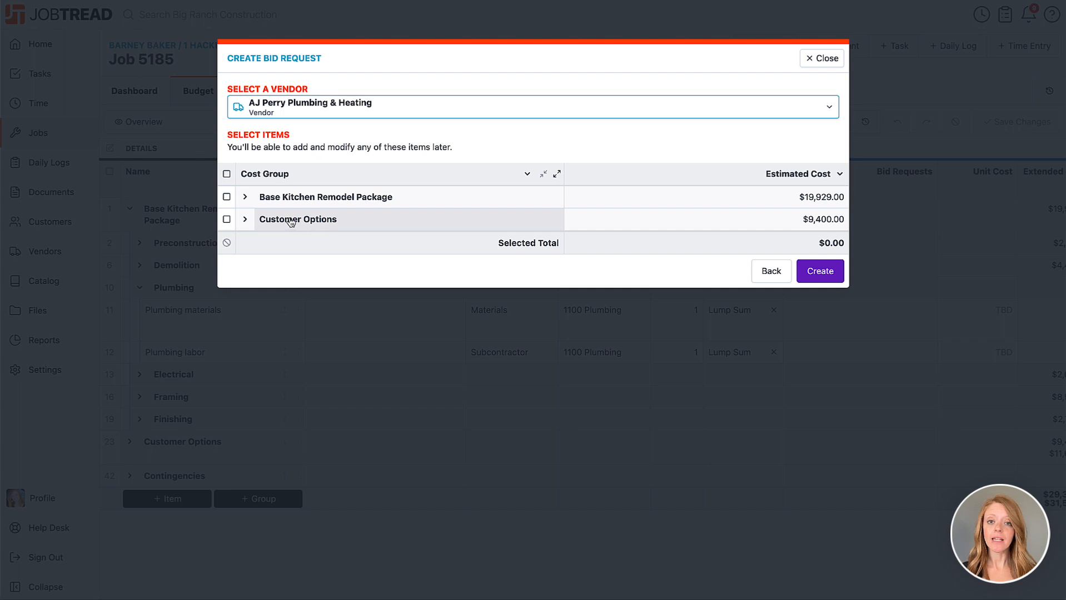
click(244, 196)
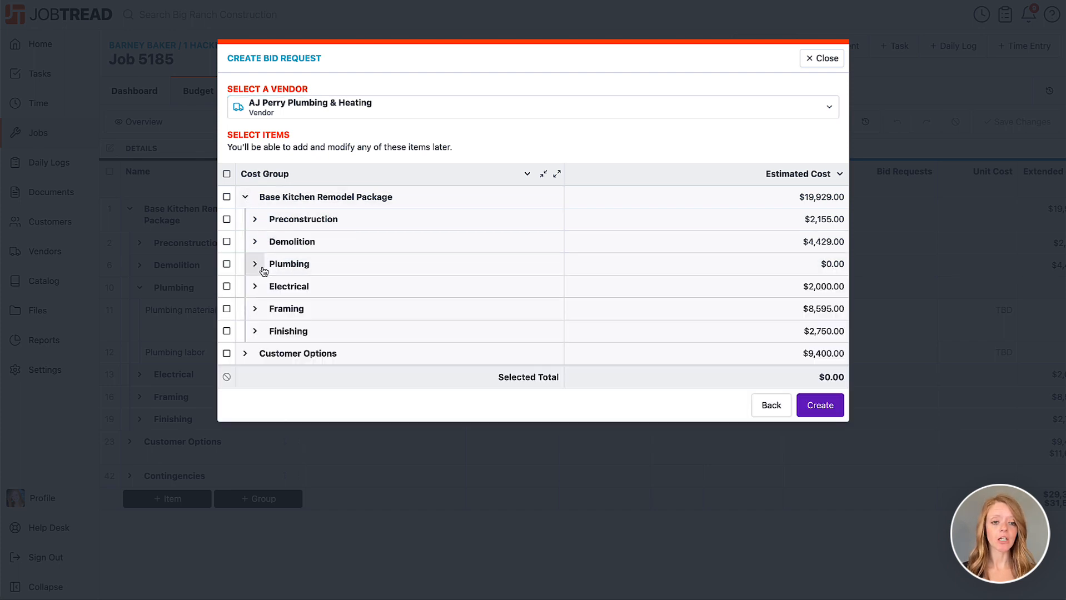
click(255, 264)
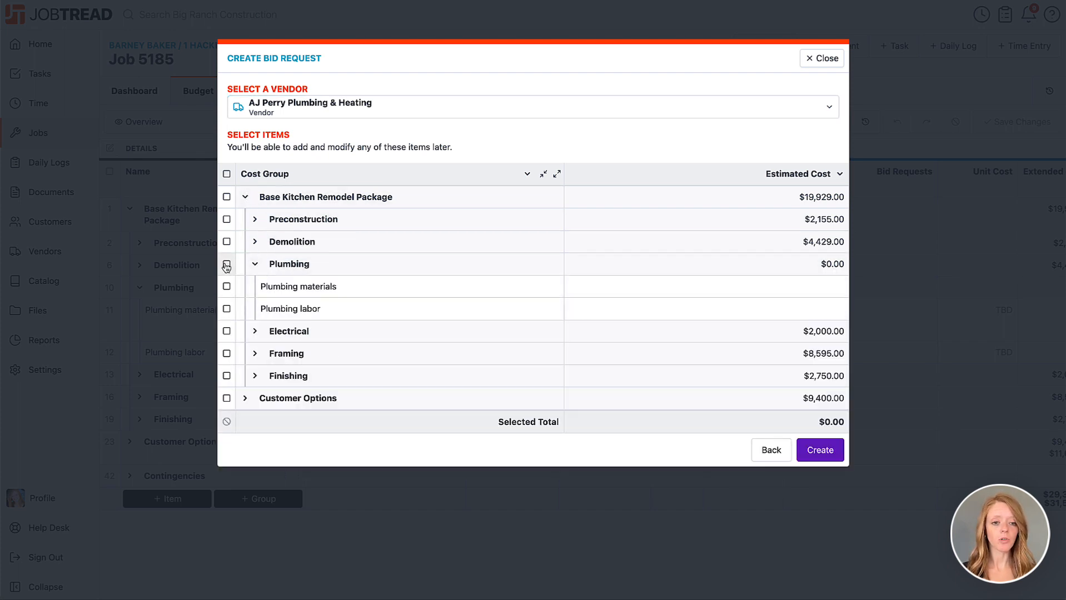
click(226, 264)
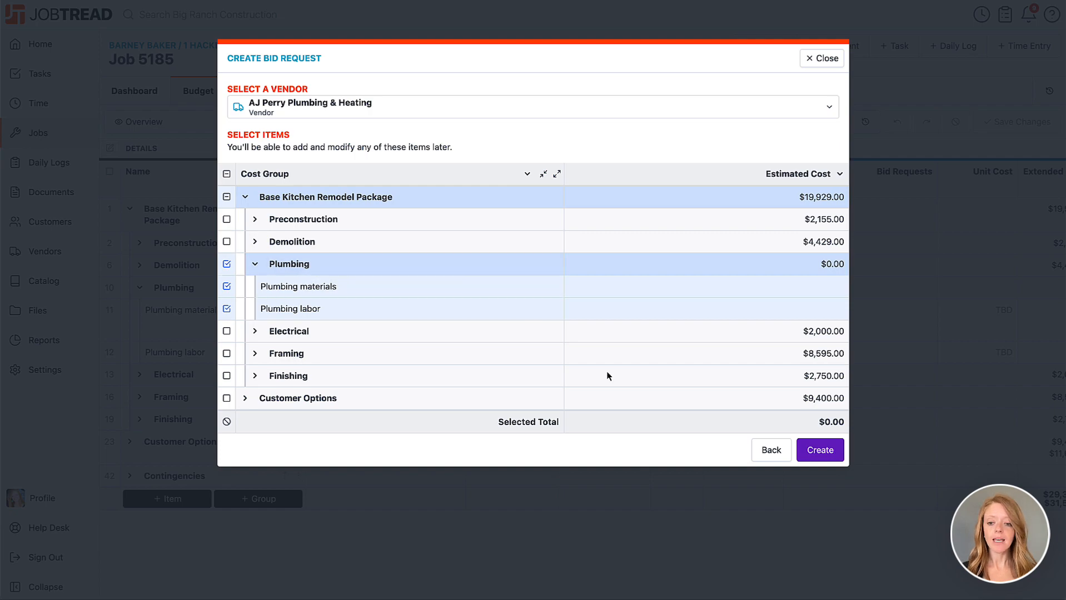
click(818, 449)
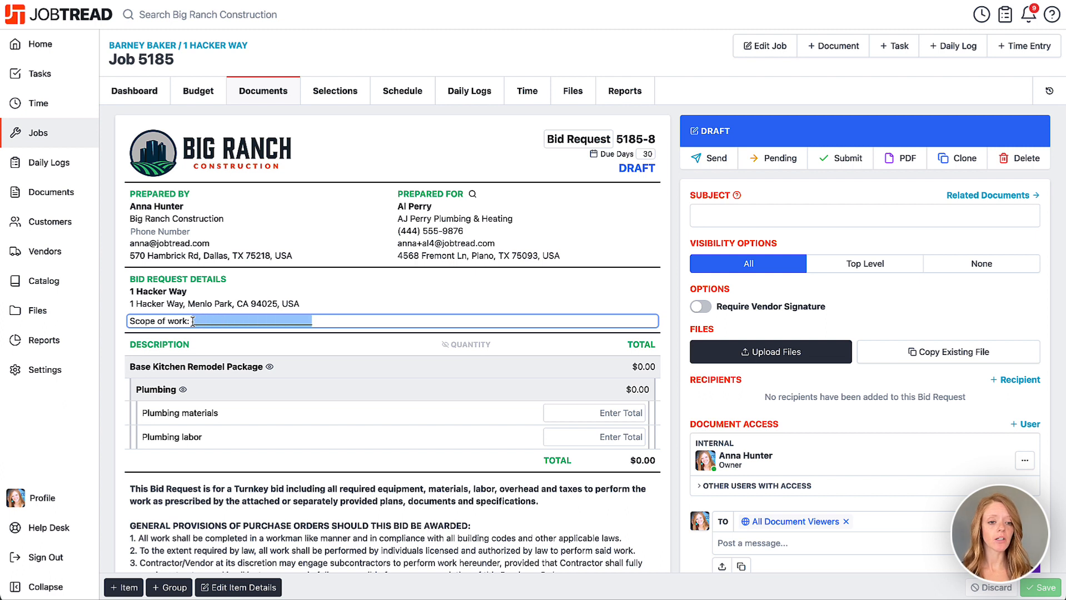
Enter the scope of work 'Replace all cast iron with PEX plumbing.'
text(Replace all cast)
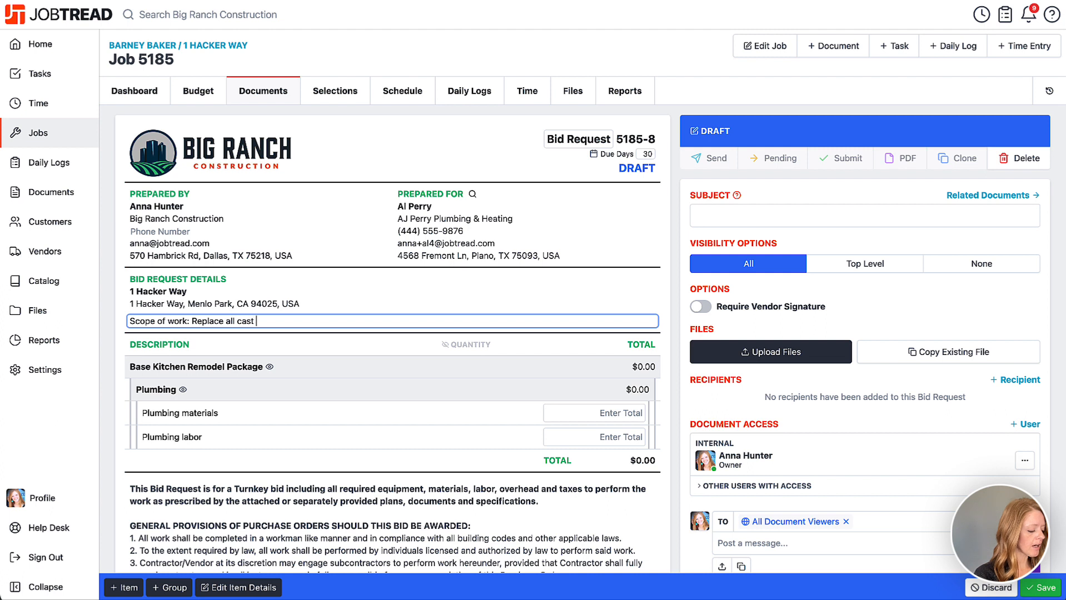
text(iron with PEX)
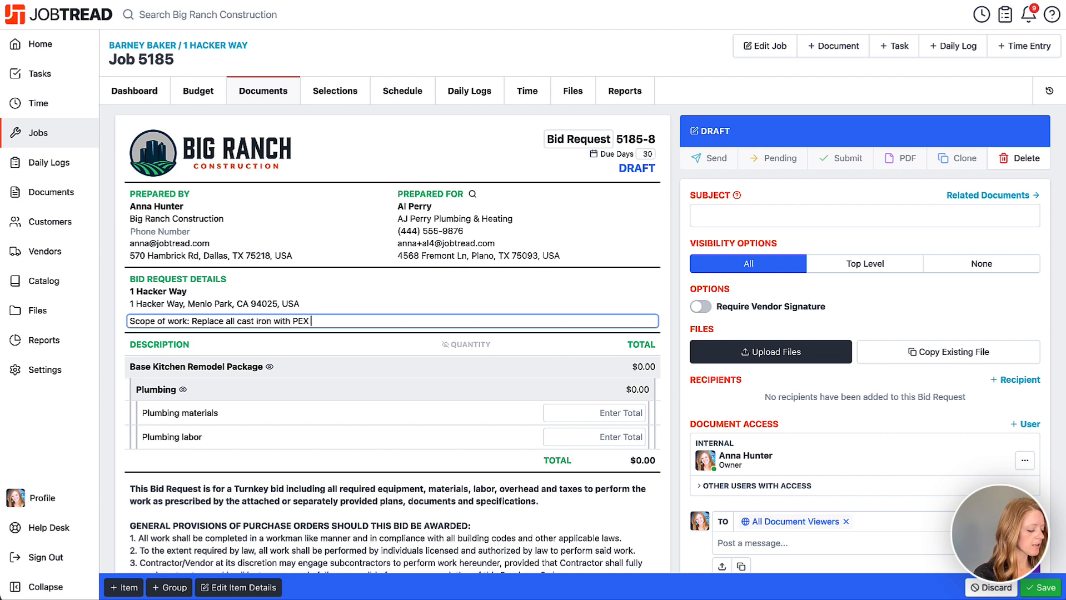
text(plumbing.)
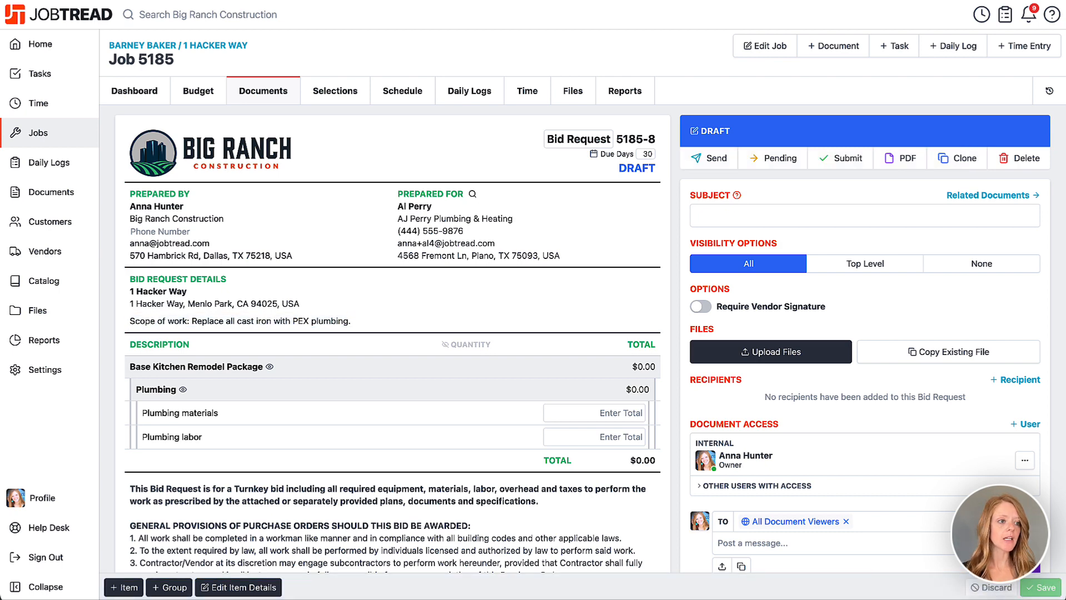
Upload the floor plan and kitchen rendering files and turn on Require Vendor Signature
click(771, 352)
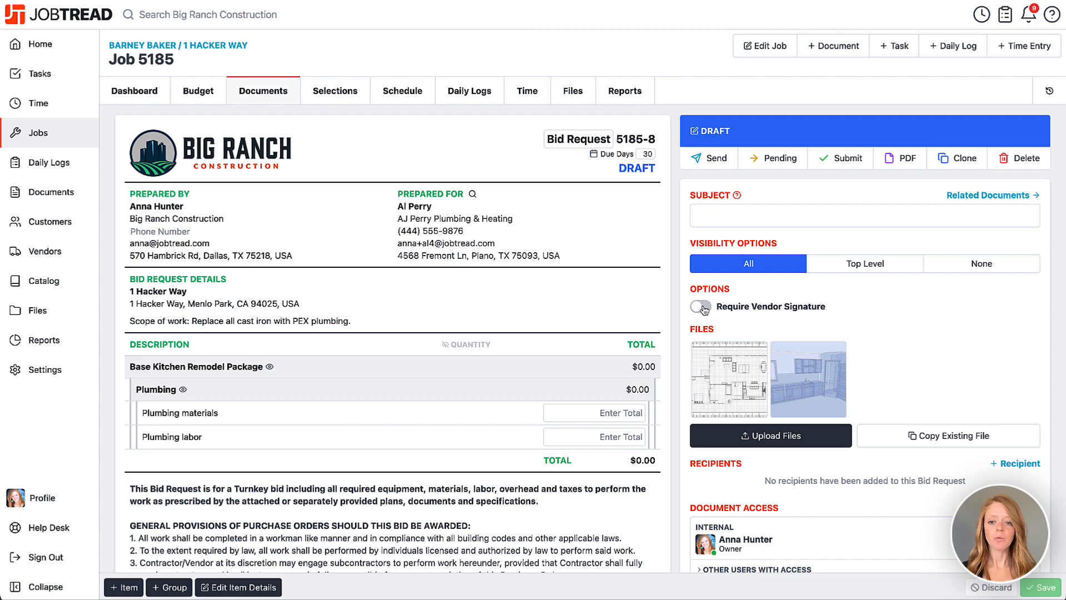
click(700, 305)
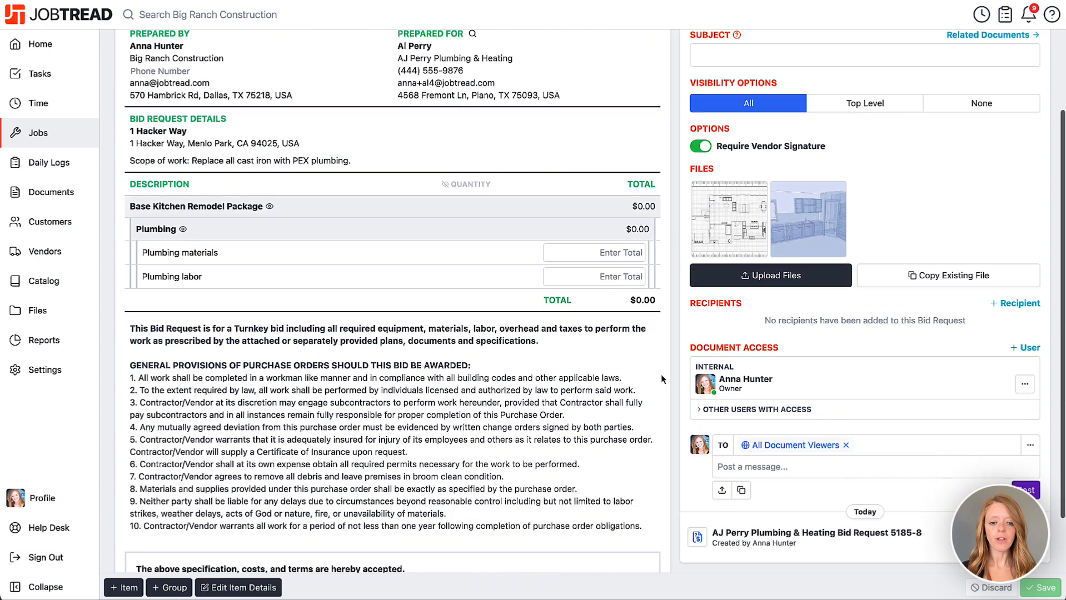
scroll(up, 3)
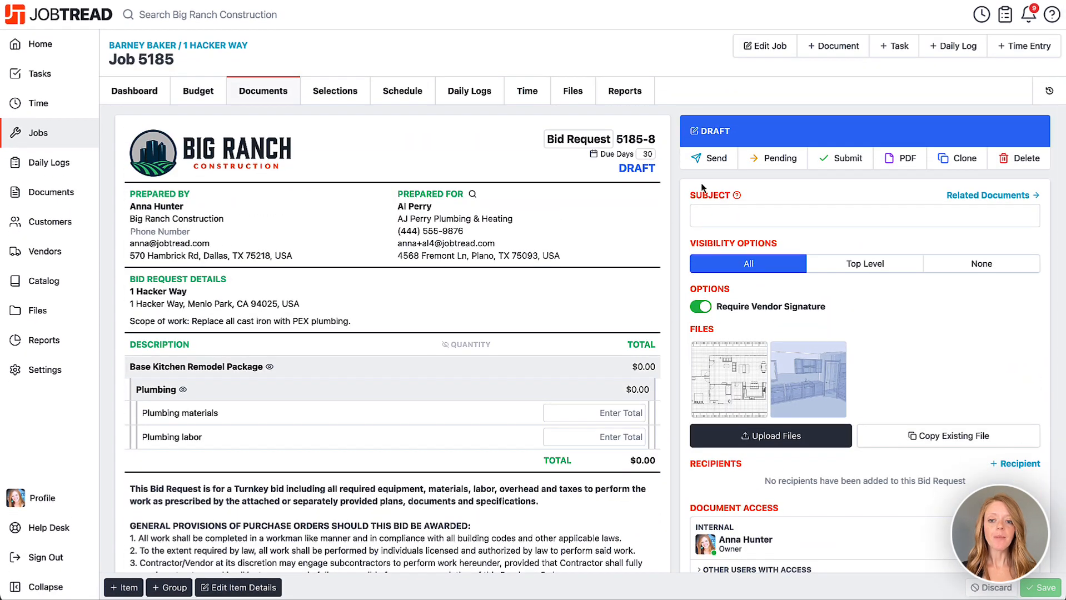
Filter additional vendors by Trade: Plumbing and add Michael's Plumbing and Hunter Plumbing
click(709, 158)
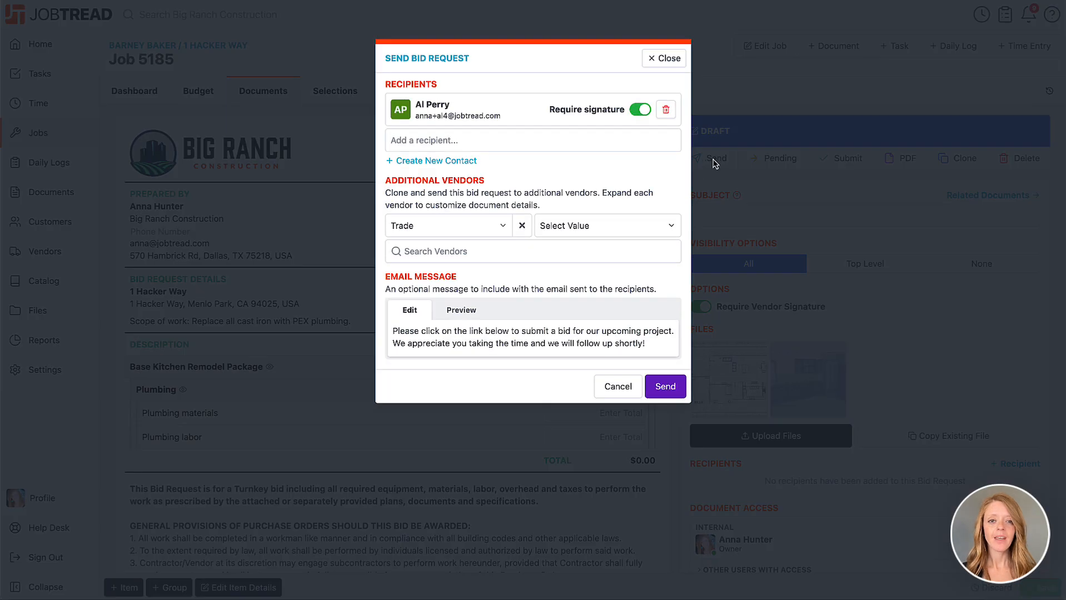
mouse_move(659, 164)
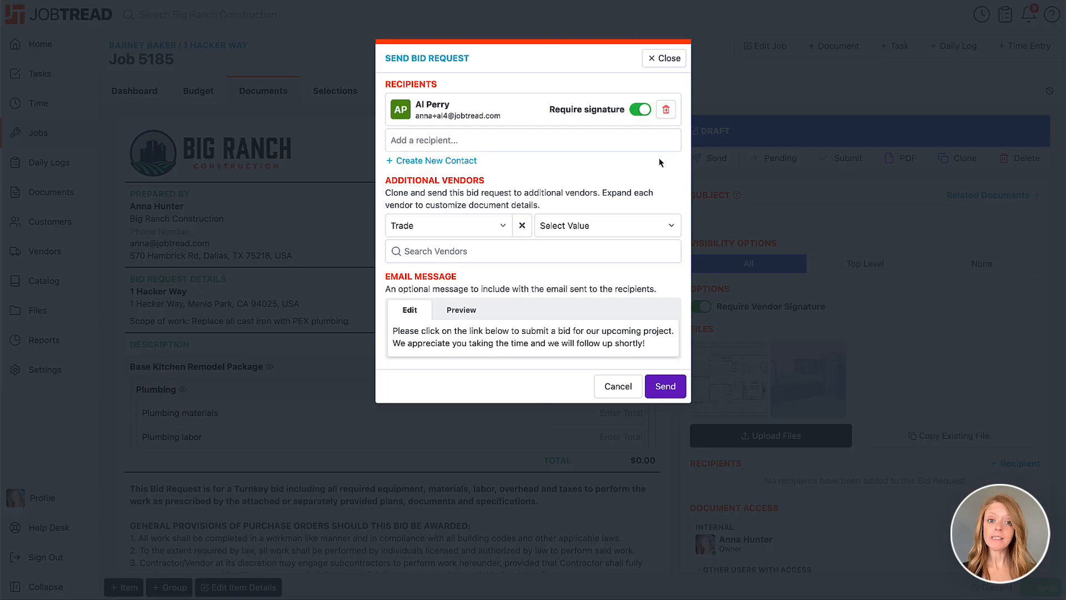
mouse_move(564, 100)
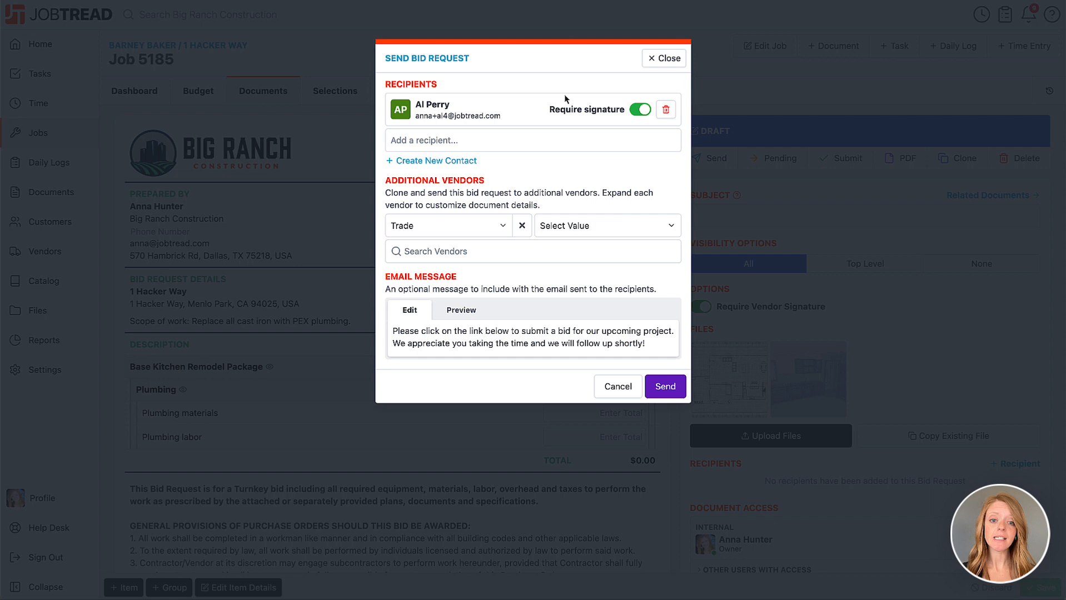
mouse_move(513, 188)
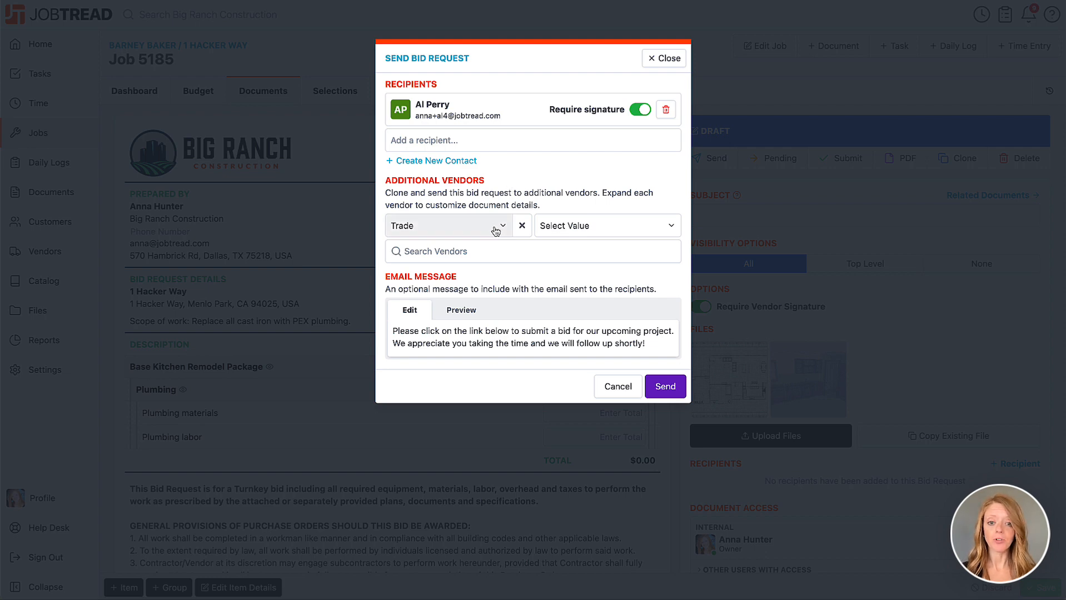
click(445, 225)
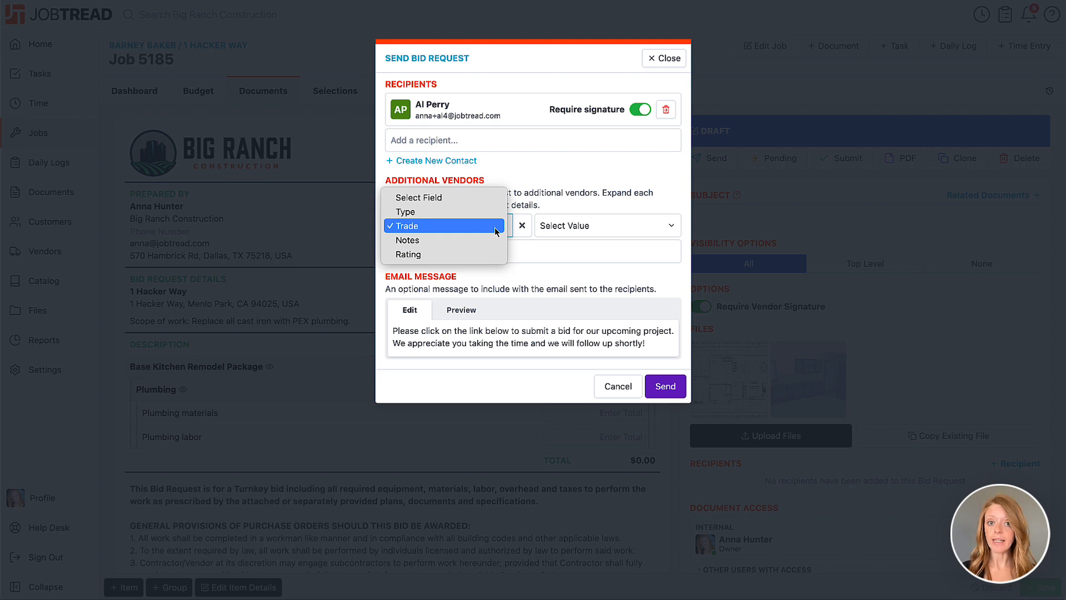
mouse_move(472, 231)
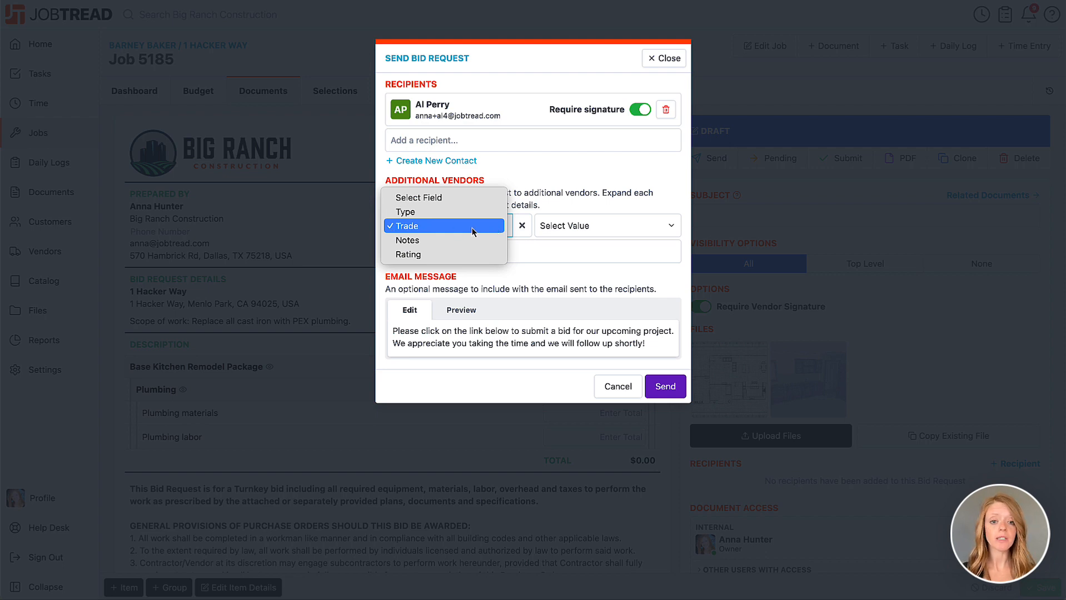
click(444, 226)
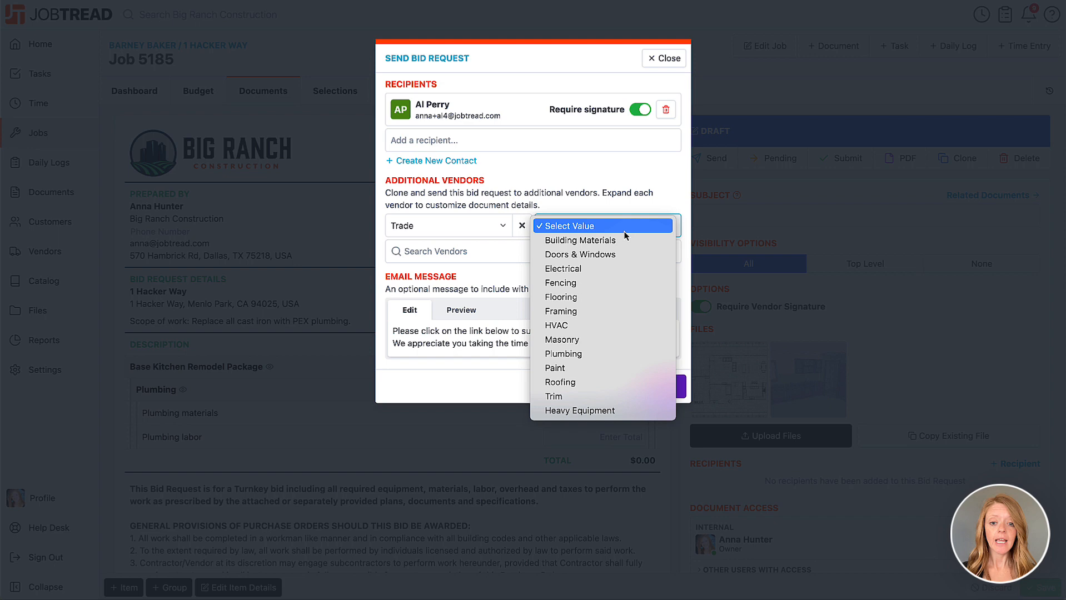
click(563, 353)
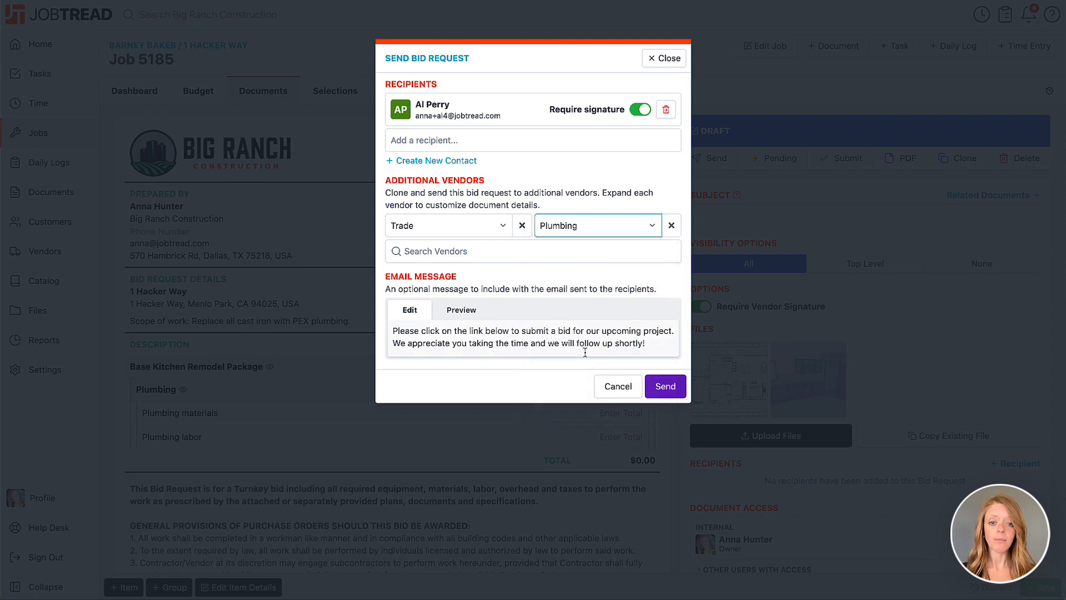
click(533, 250)
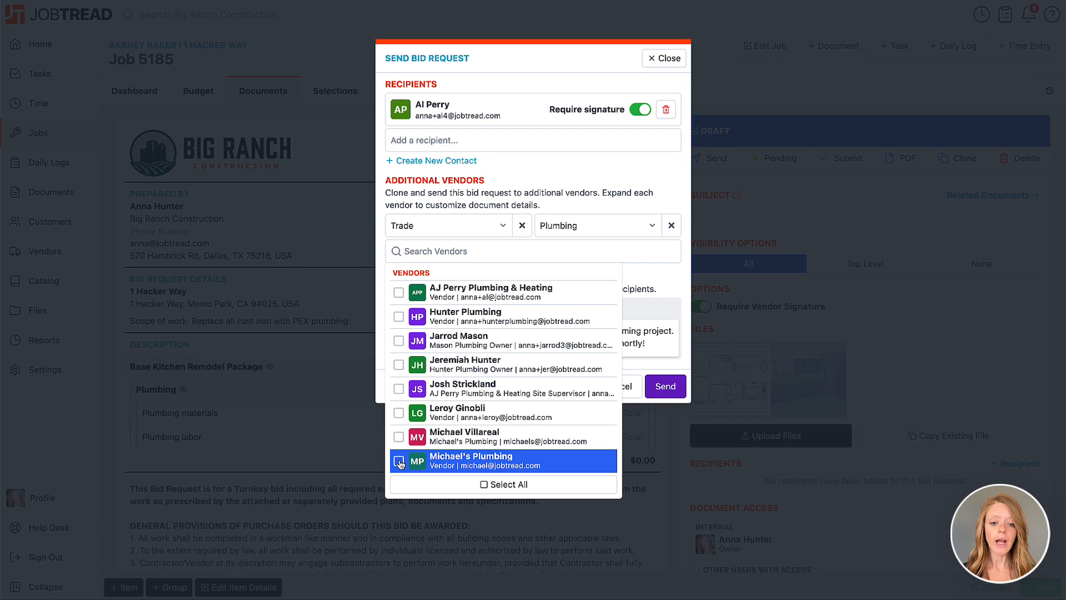
click(399, 461)
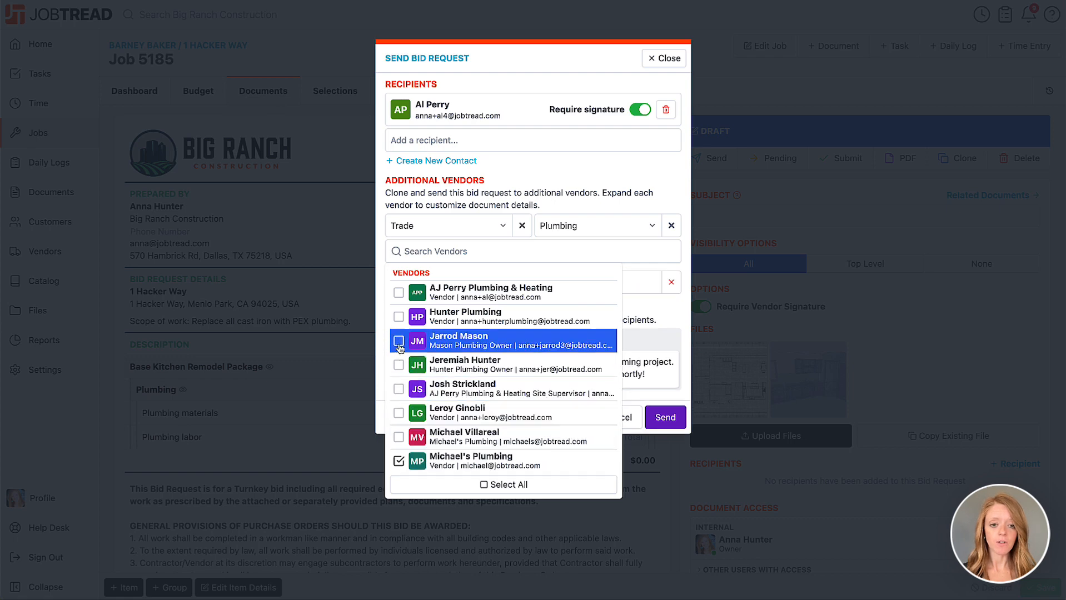
click(399, 317)
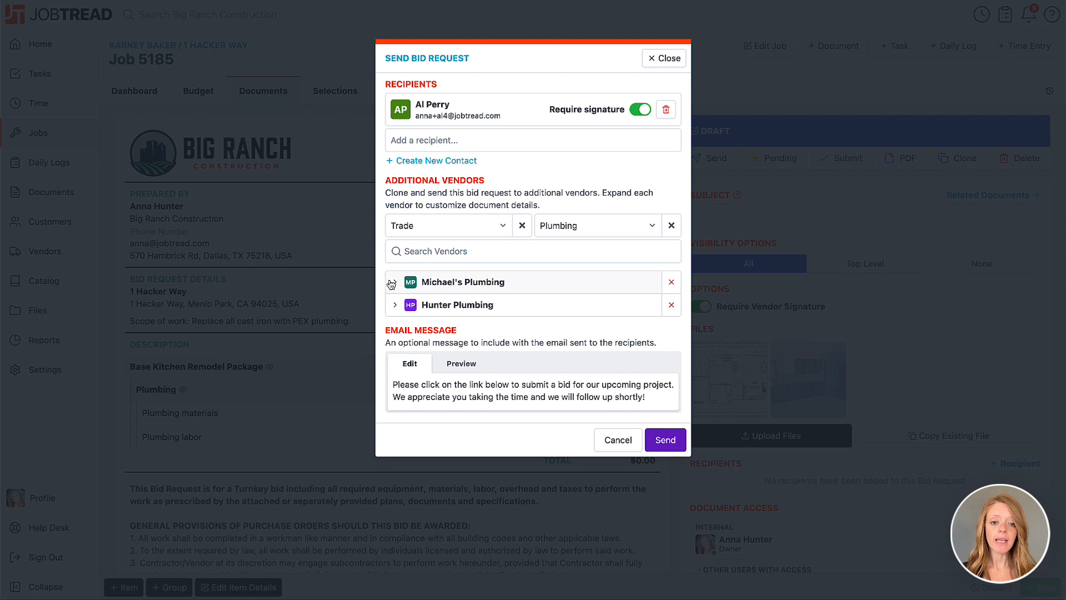
Review Michael's Plumbing and Hunter Plumbing contact details, then send to all three vendors
click(393, 282)
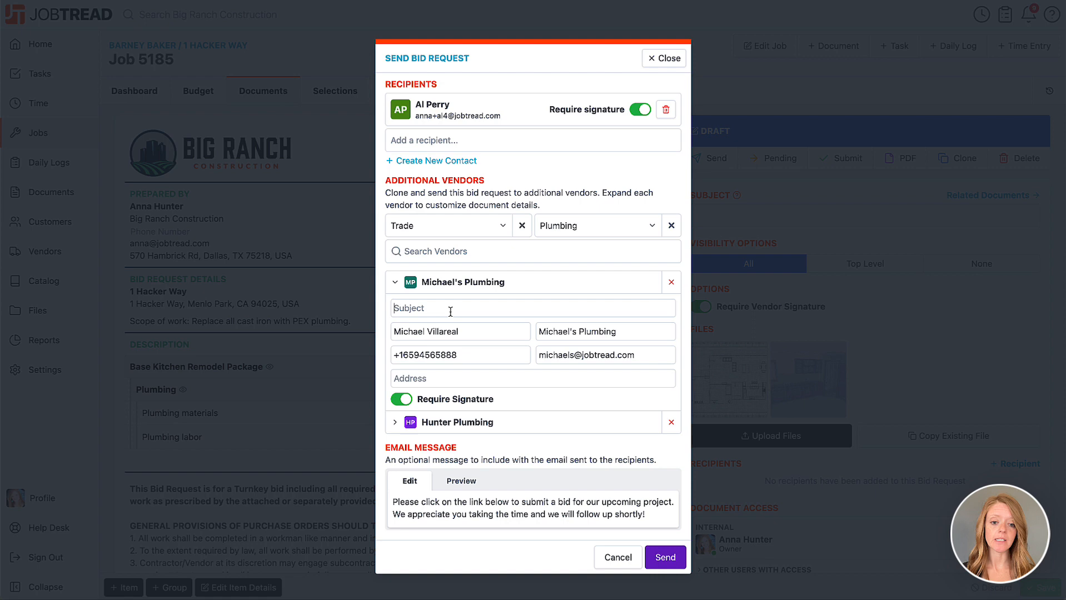
mouse_move(508, 334)
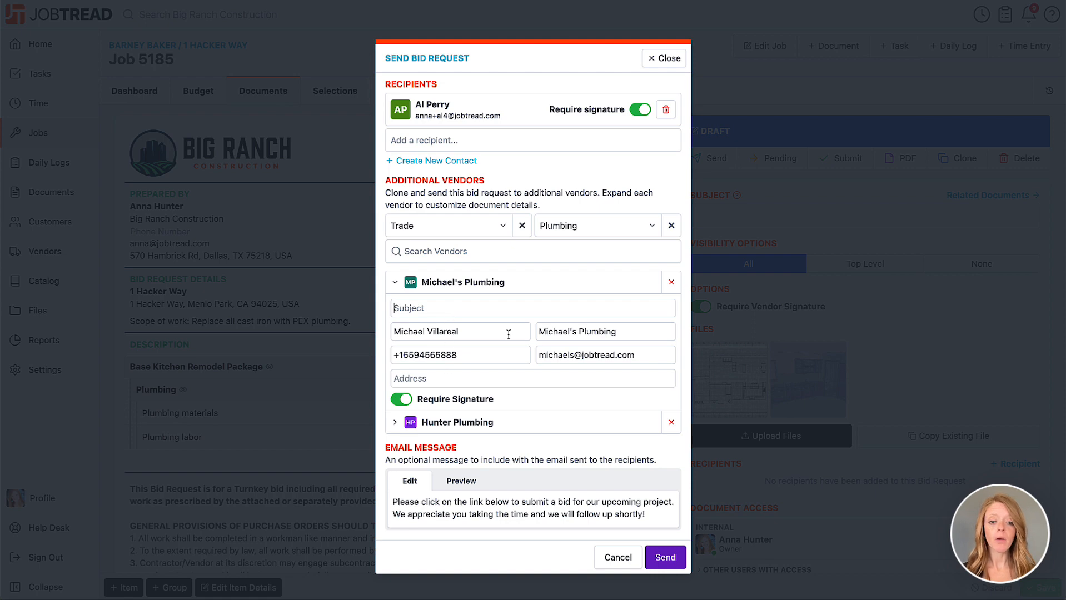
click(394, 422)
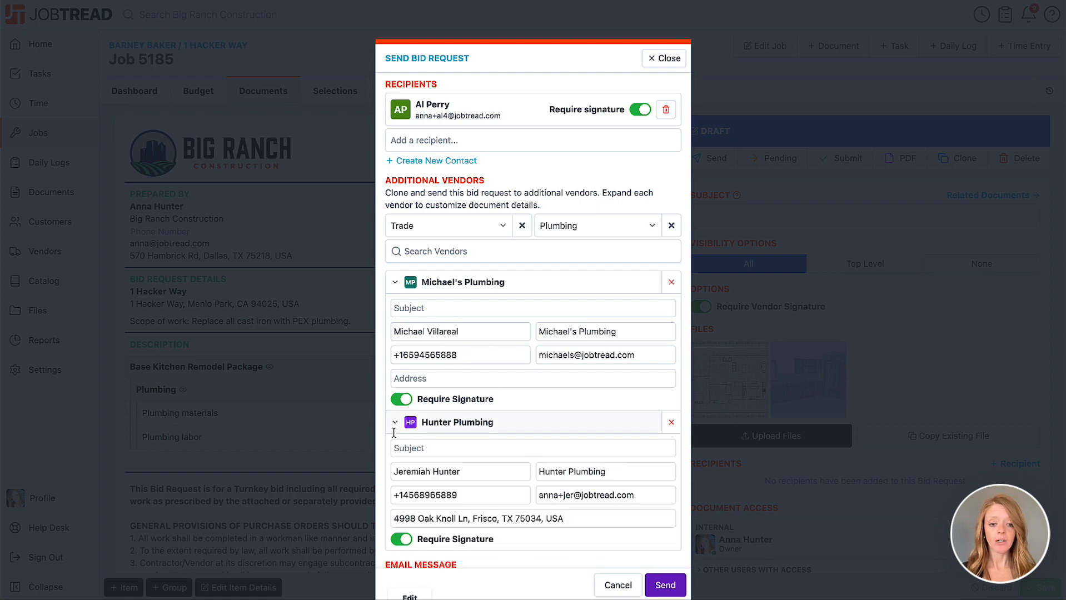
scroll(down, 3)
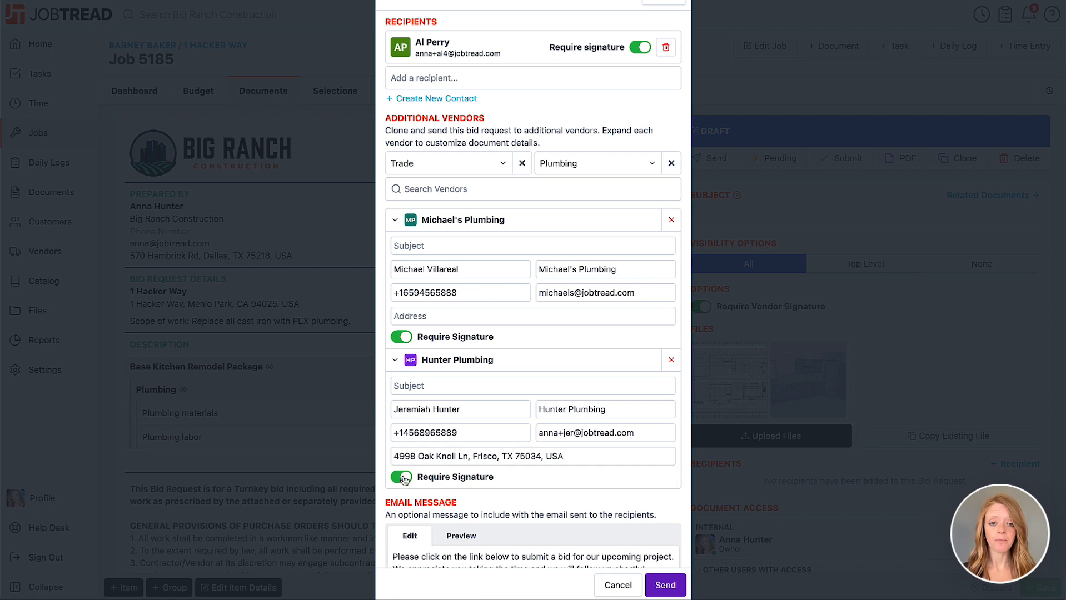
scroll(down, 3)
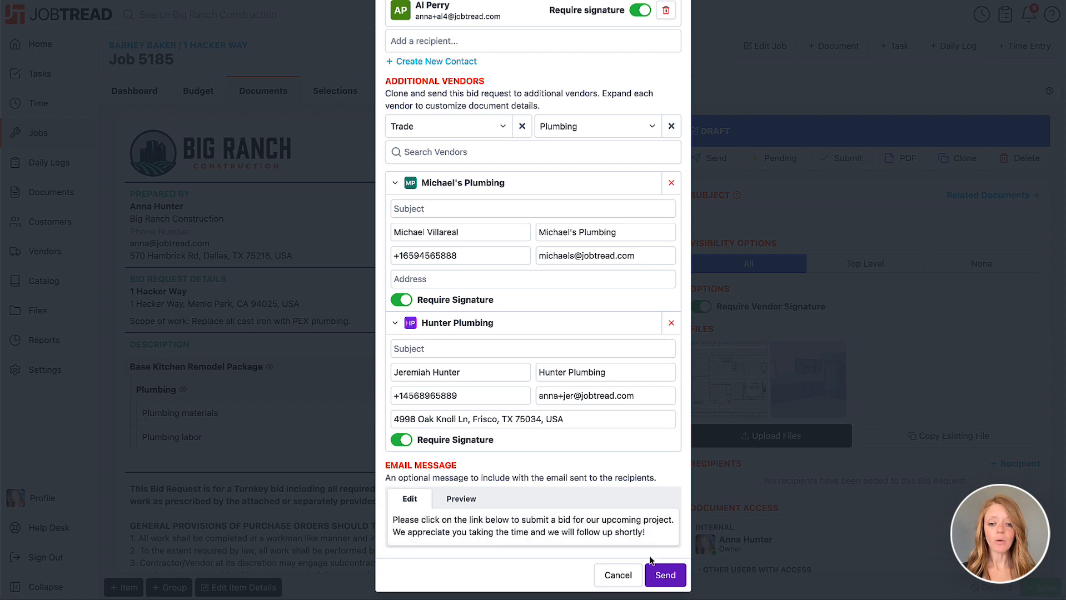
click(664, 575)
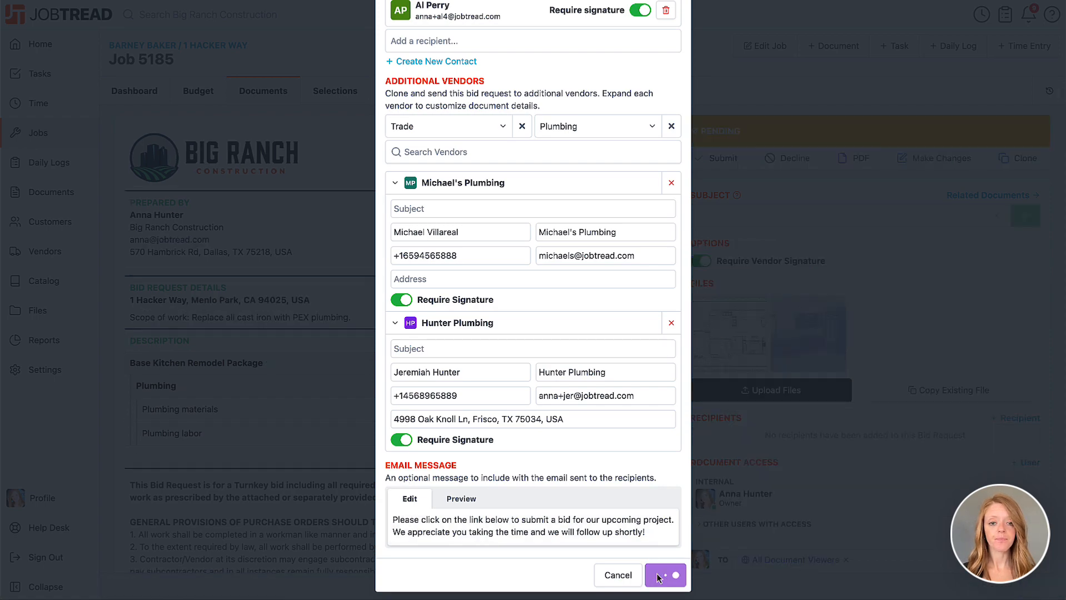
Return to Job 5185's Documents list showing pending bid requests 5185-8, 5185-9 and 5185-10
click(664, 575)
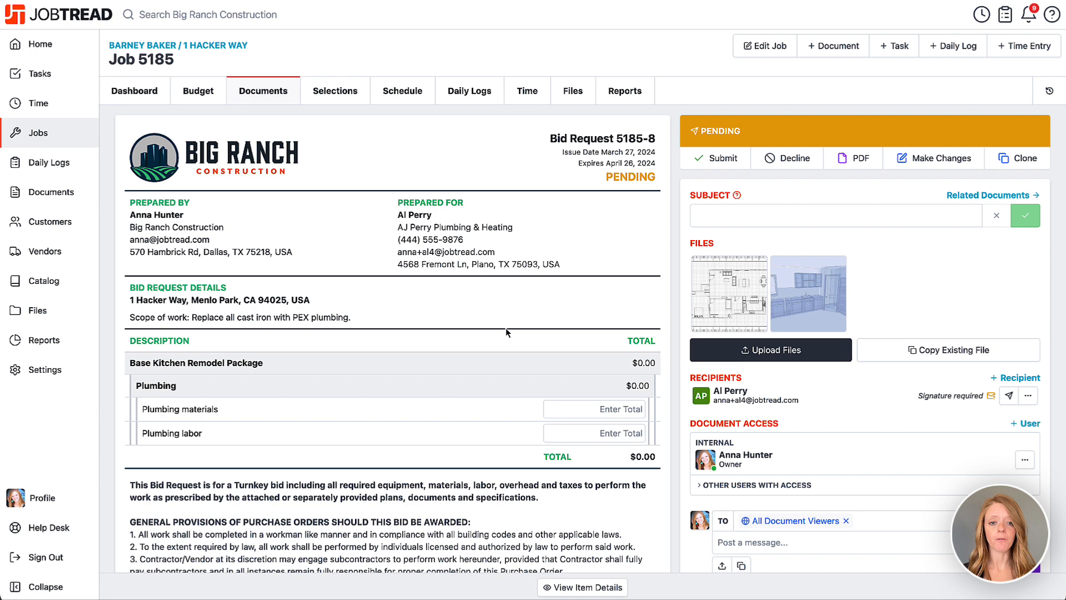
mouse_move(321, 172)
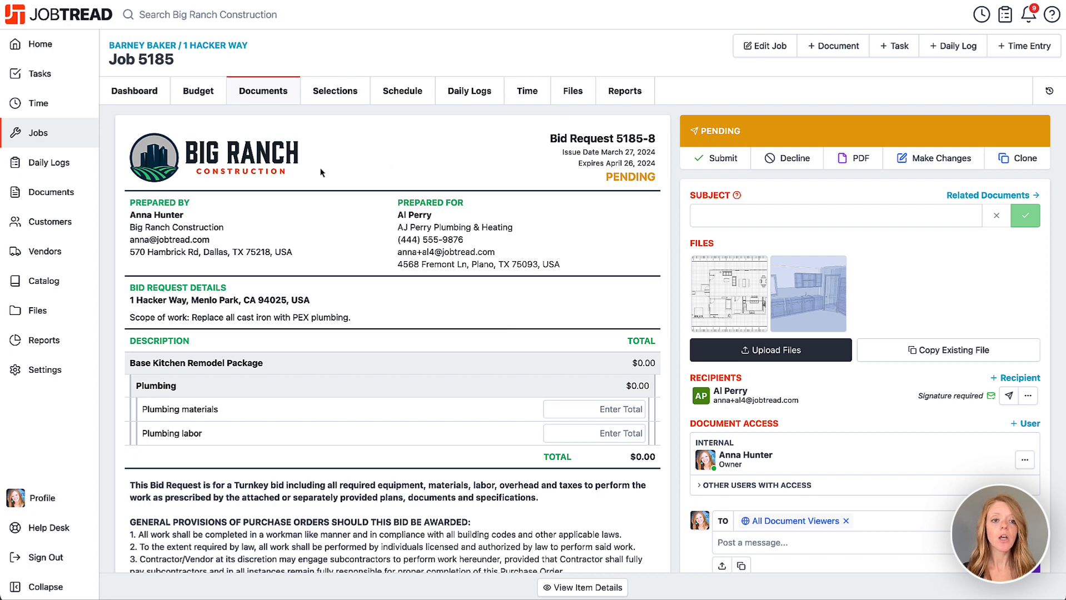
click(262, 90)
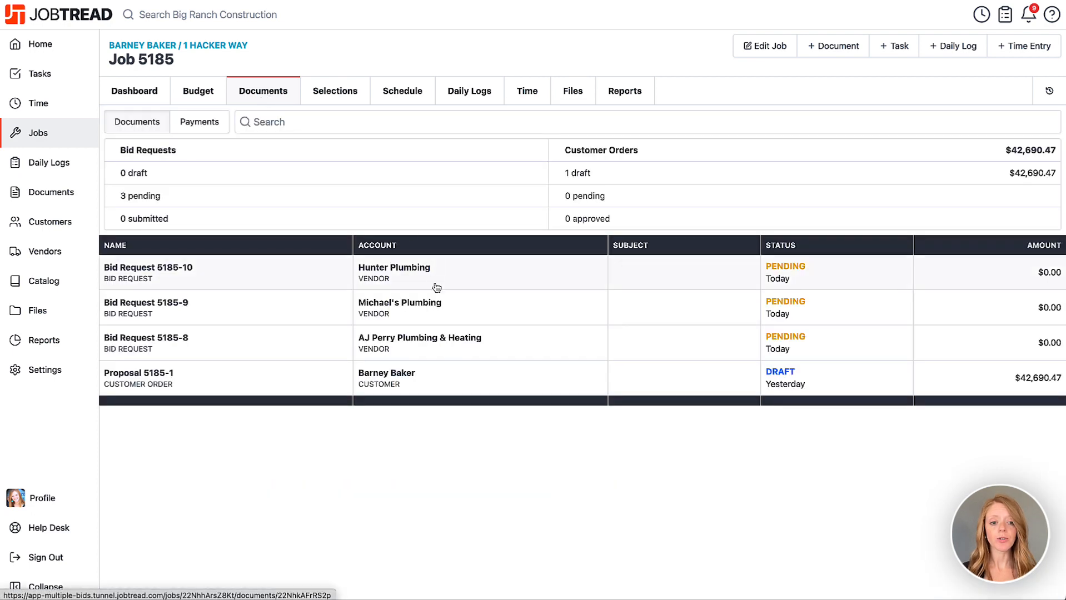
mouse_move(435, 319)
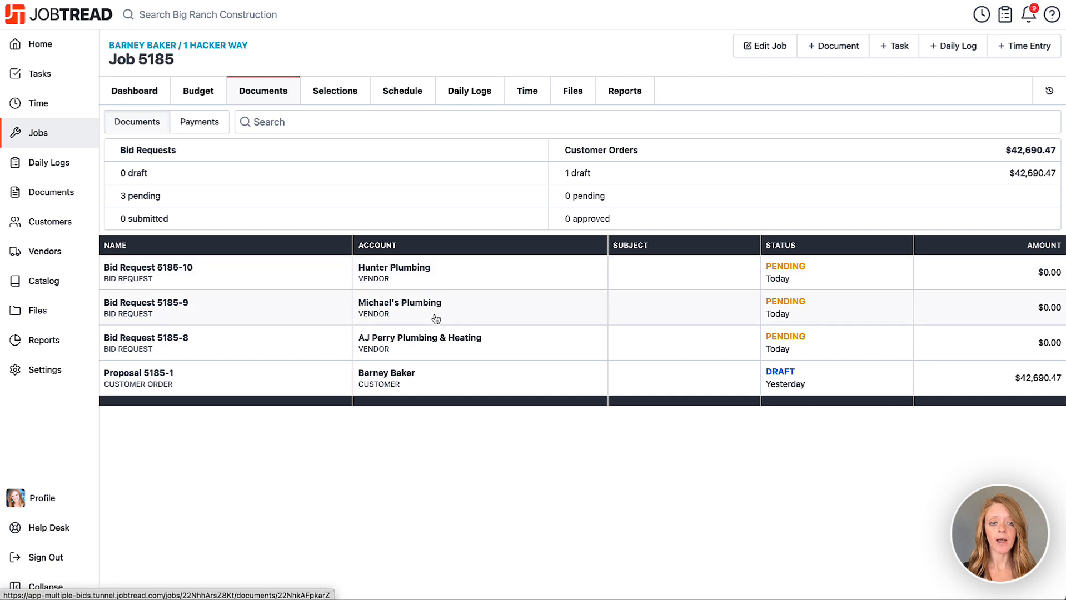
Open the job budget and expand the bid requests on the Plumbing labor line
click(198, 90)
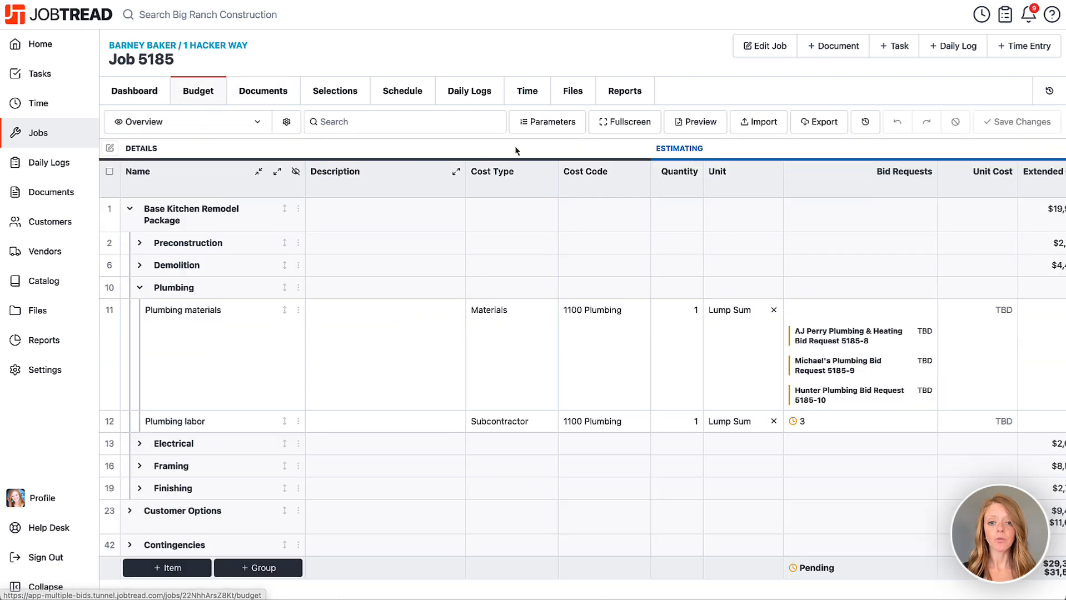
mouse_move(871, 191)
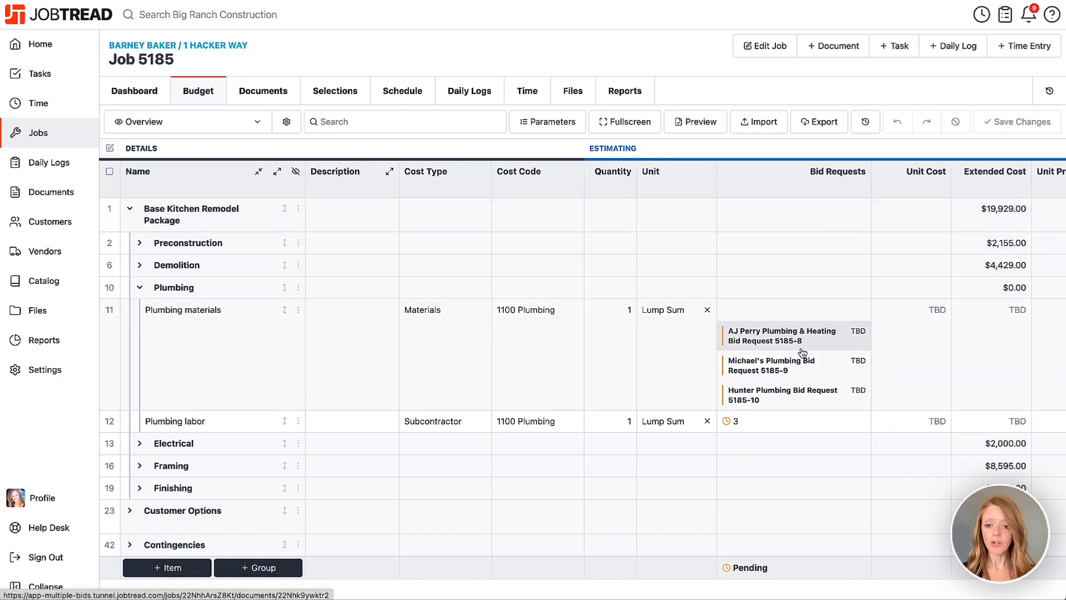
click(734, 420)
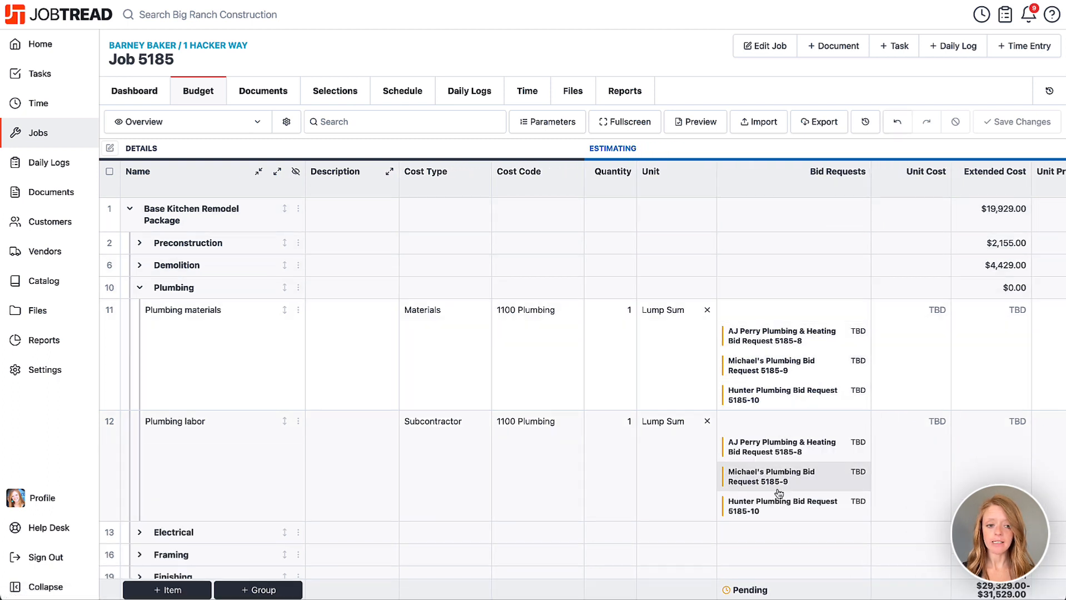
mouse_move(773, 447)
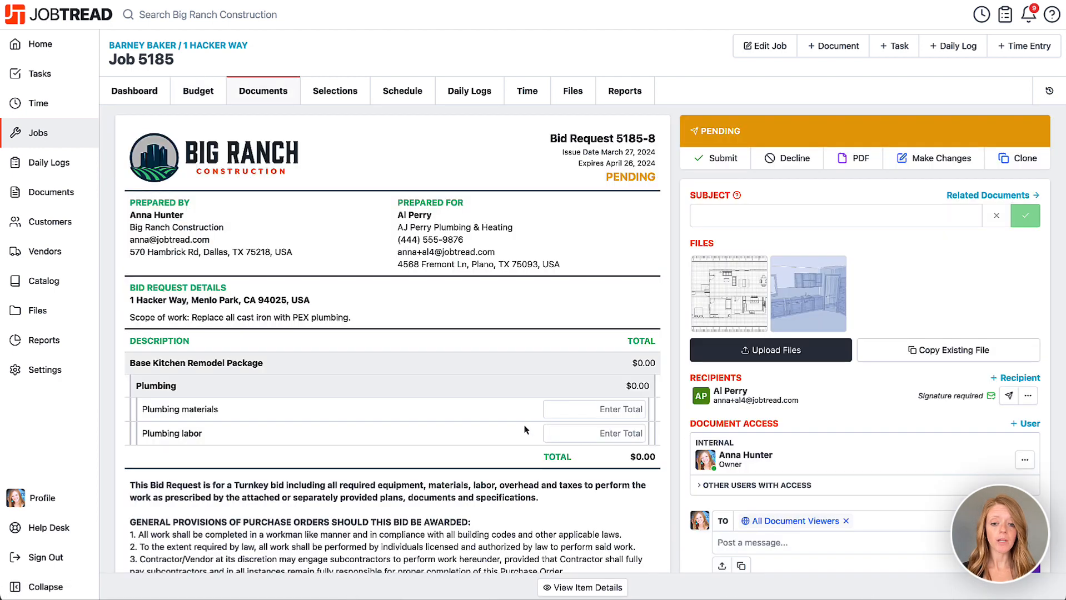
Enter $1,250 for plumbing materials and $2,220 for labor, sign, and submit
text(12)
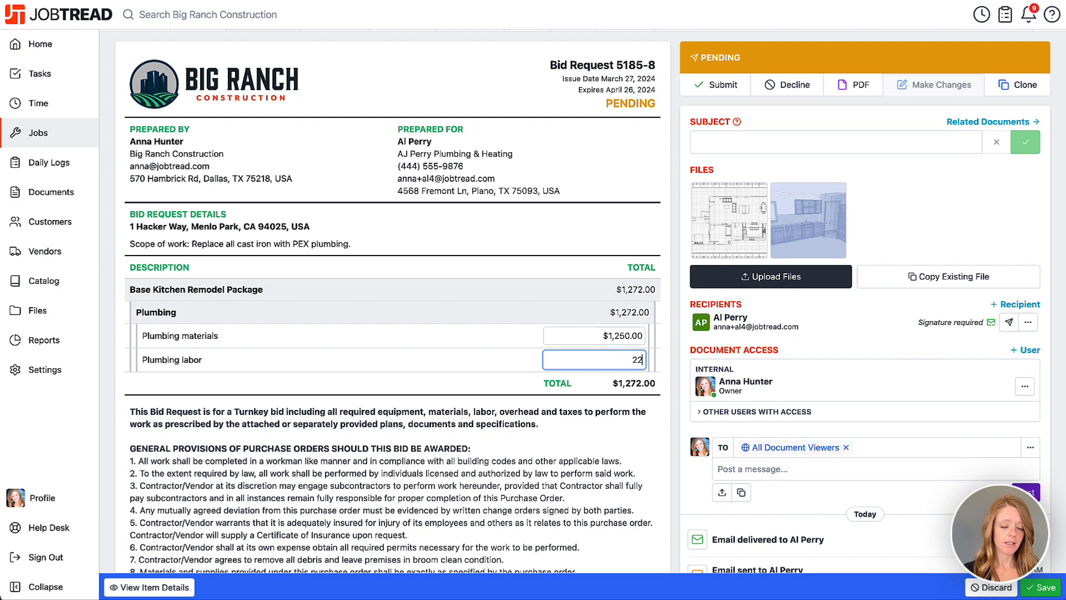
text(20)
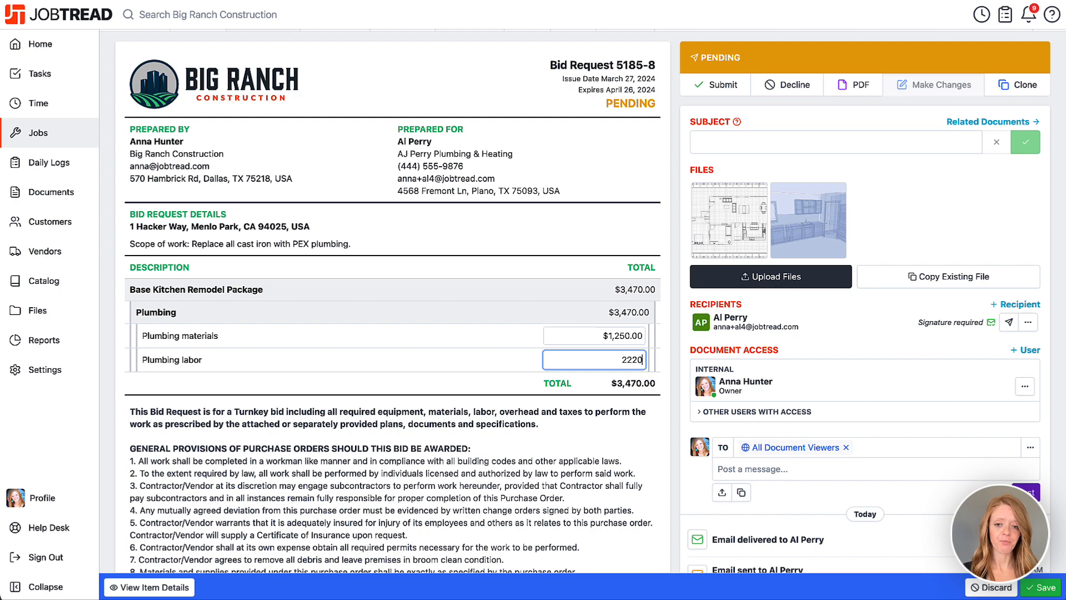
scroll(down, 3)
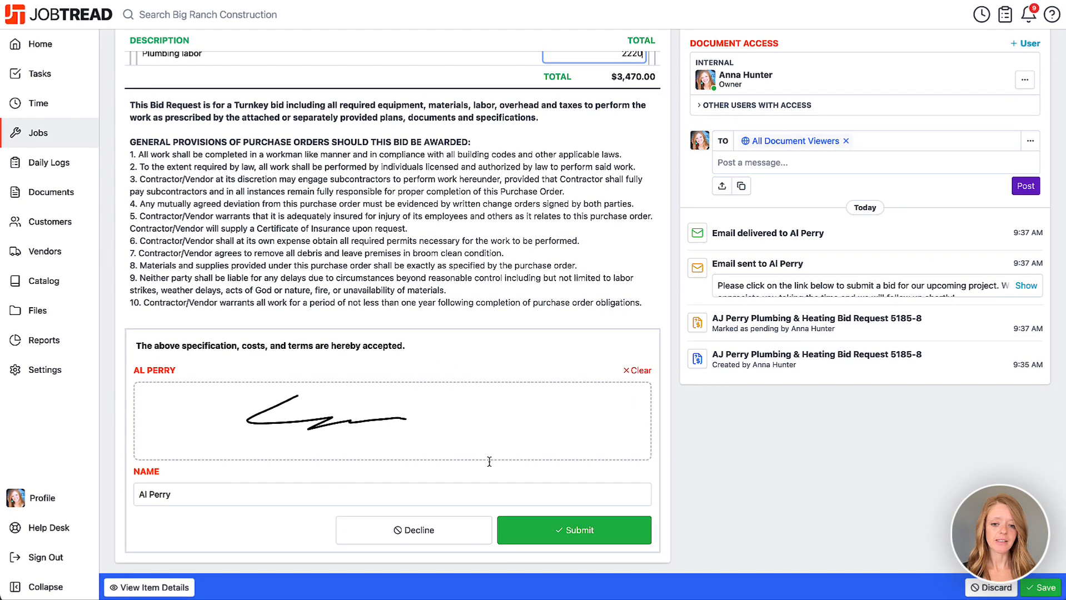
click(573, 530)
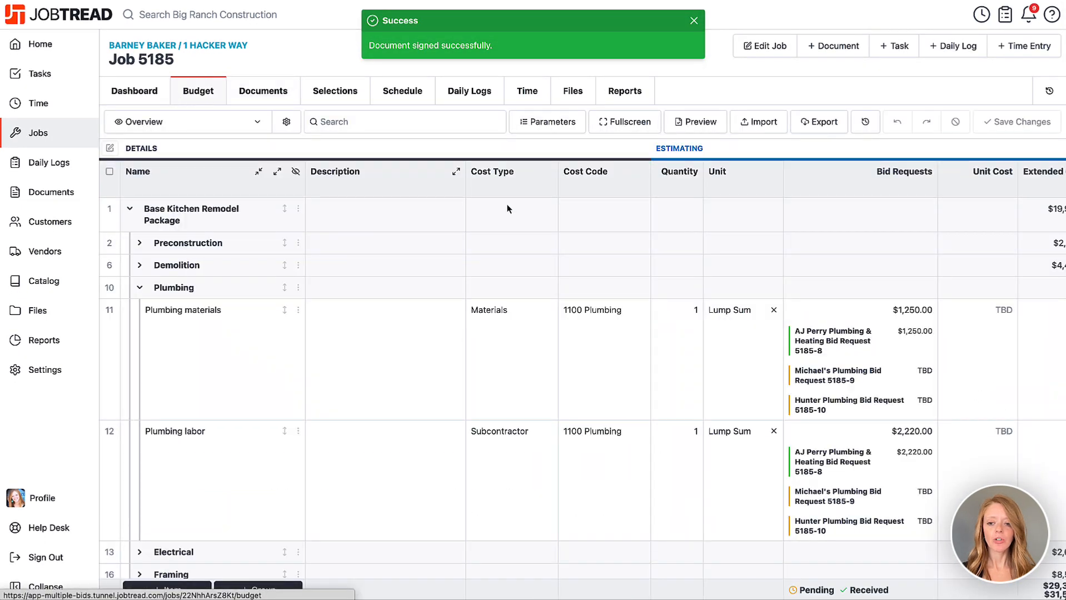
Collapse the Plumbing materials and labor bid request lists, then open the Documents list
click(802, 310)
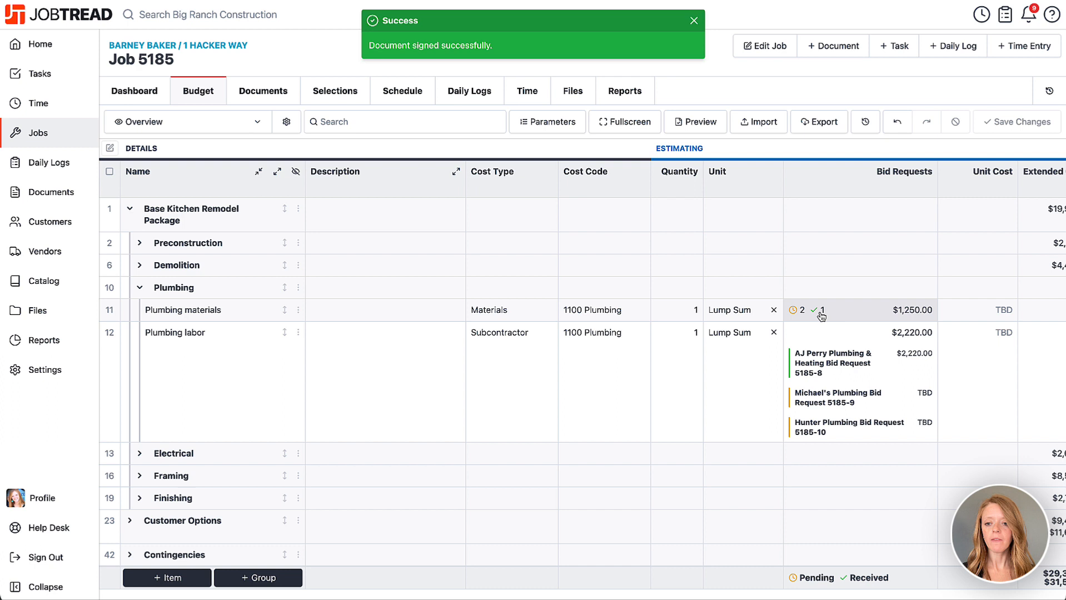
click(800, 332)
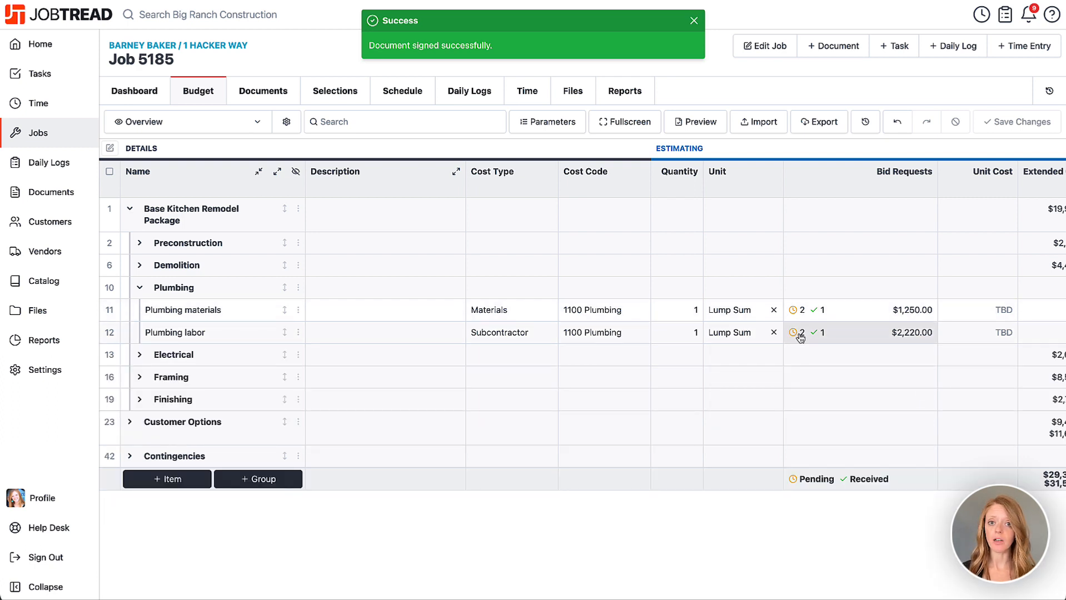
click(693, 20)
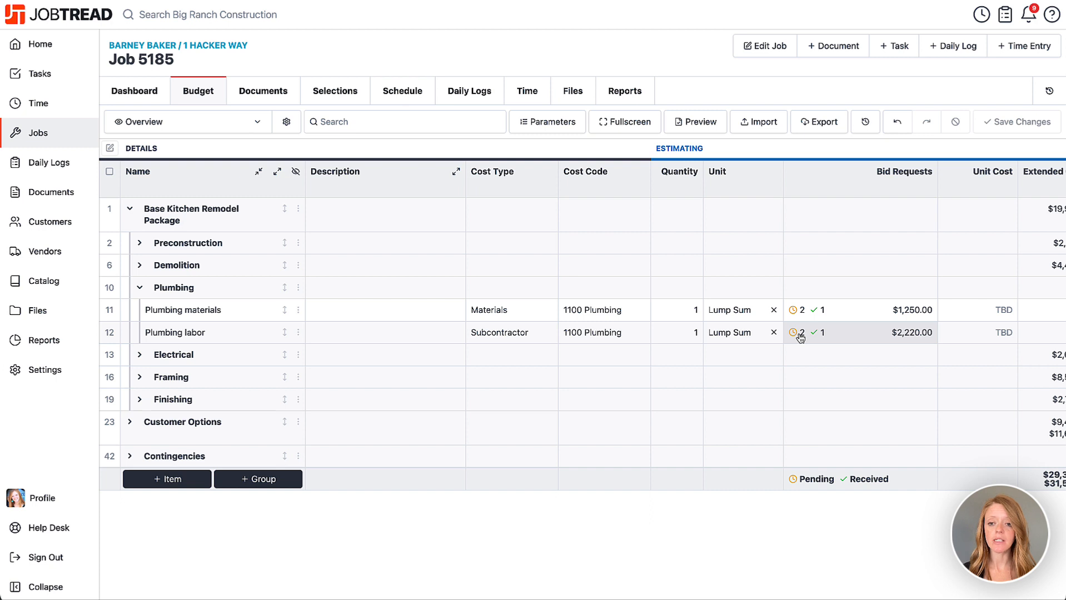
click(263, 91)
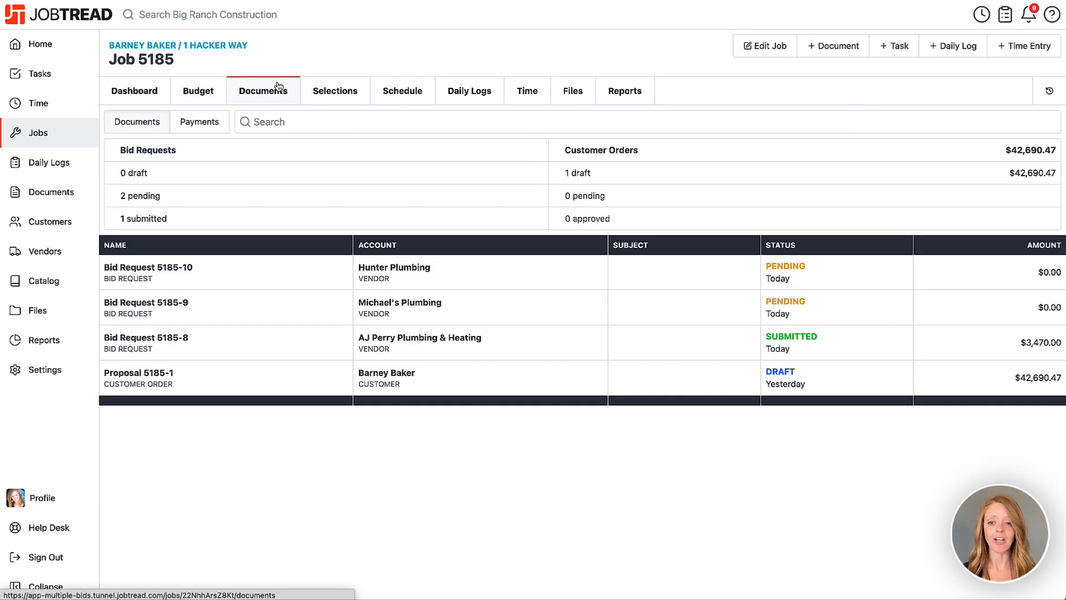